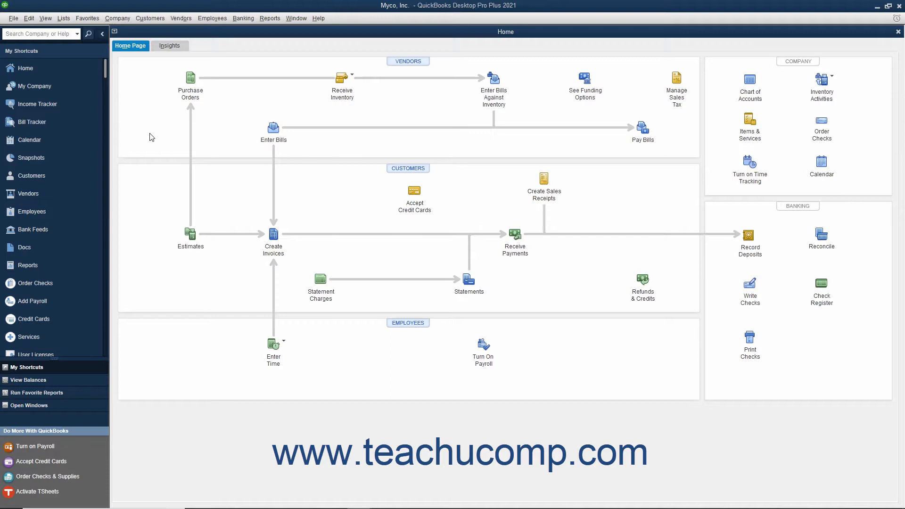
{"action": "mouse_move", "coordinate": [145, 143]}
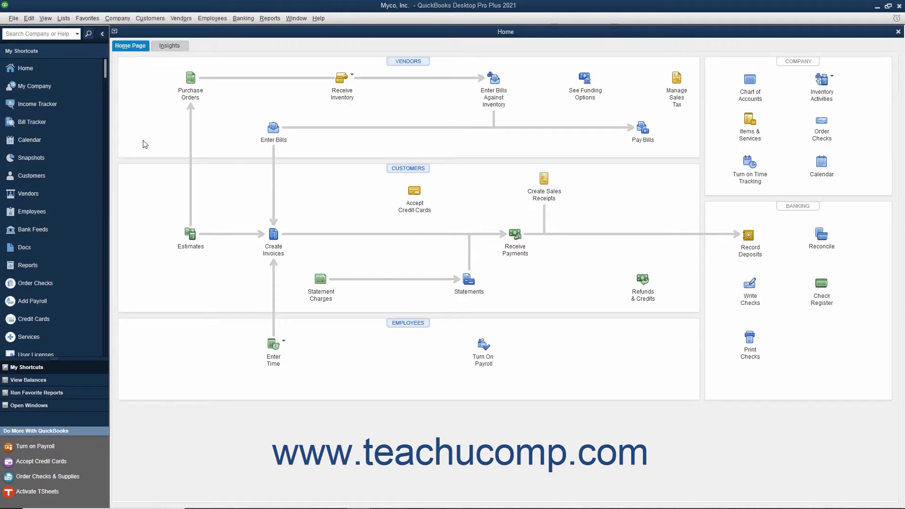
Open the Lists menu to reach Add/Edit Multiple List Entries.
{"action": "left_click", "coordinate": [63, 18]}
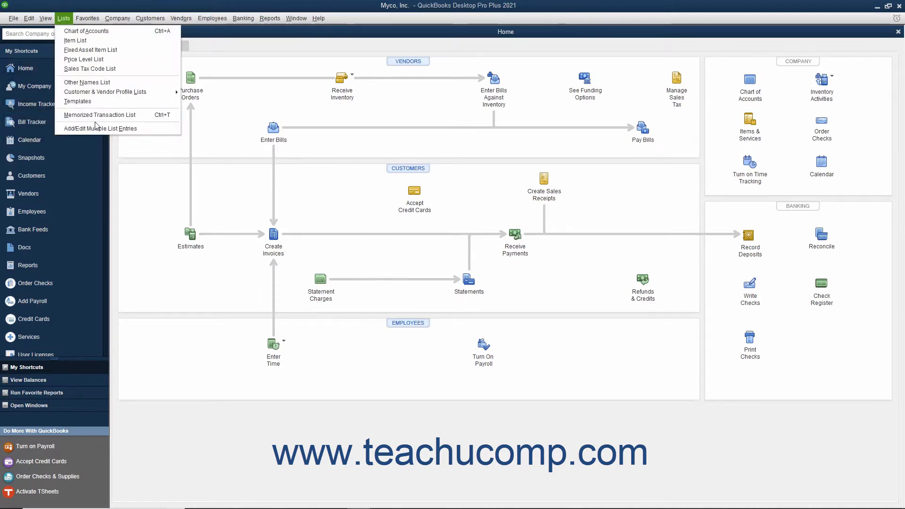
{"action": "mouse_move", "coordinate": [99, 128]}
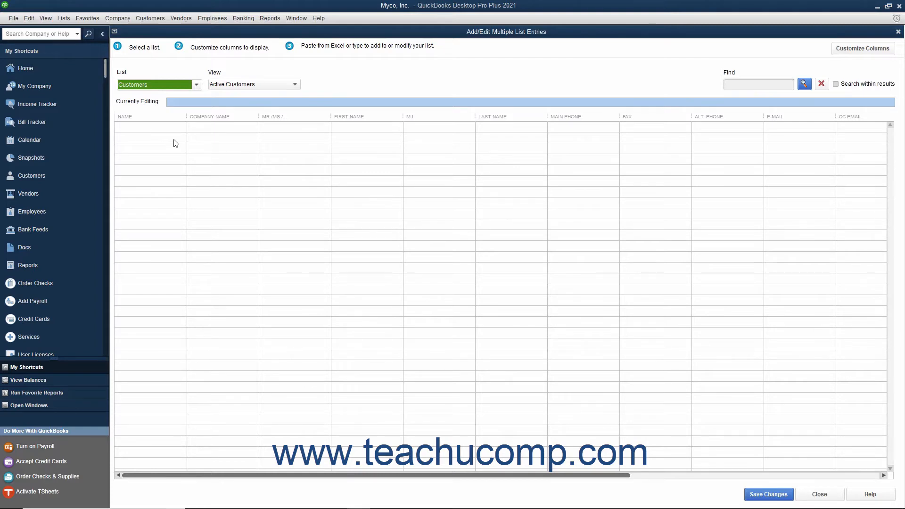
{"action": "mouse_move", "coordinate": [157, 56]}
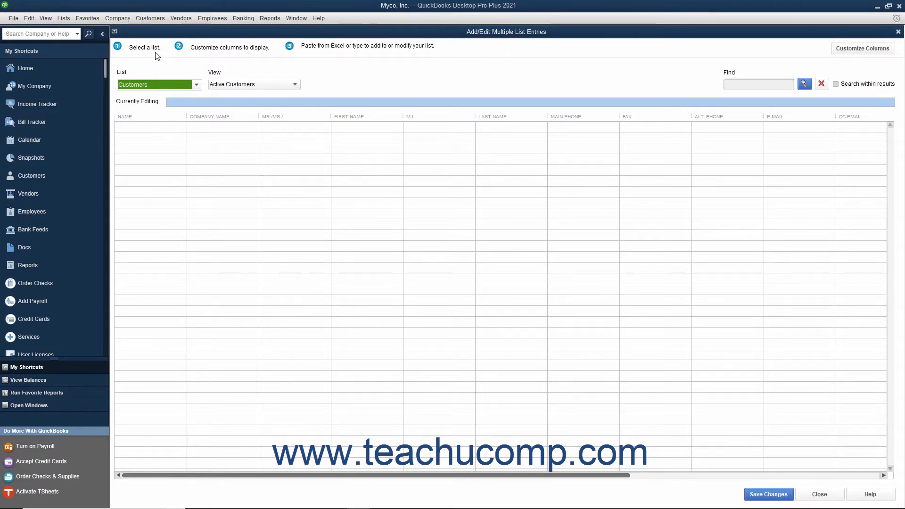
{"action": "mouse_move", "coordinate": [226, 56]}
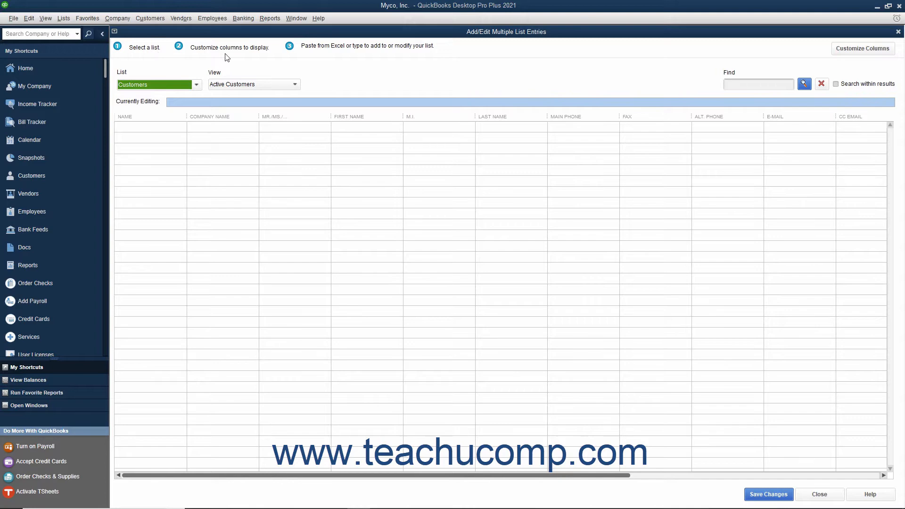
{"action": "mouse_move", "coordinate": [296, 52]}
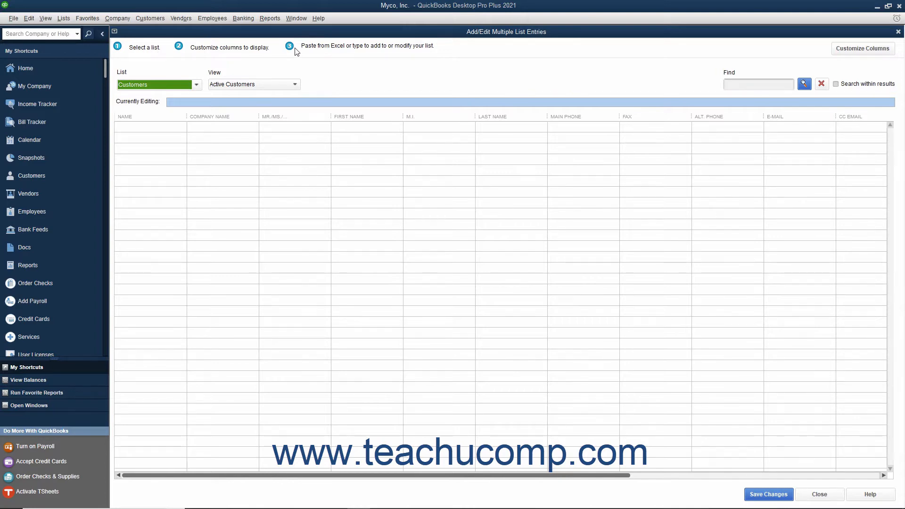
{"action": "mouse_move", "coordinate": [197, 90]}
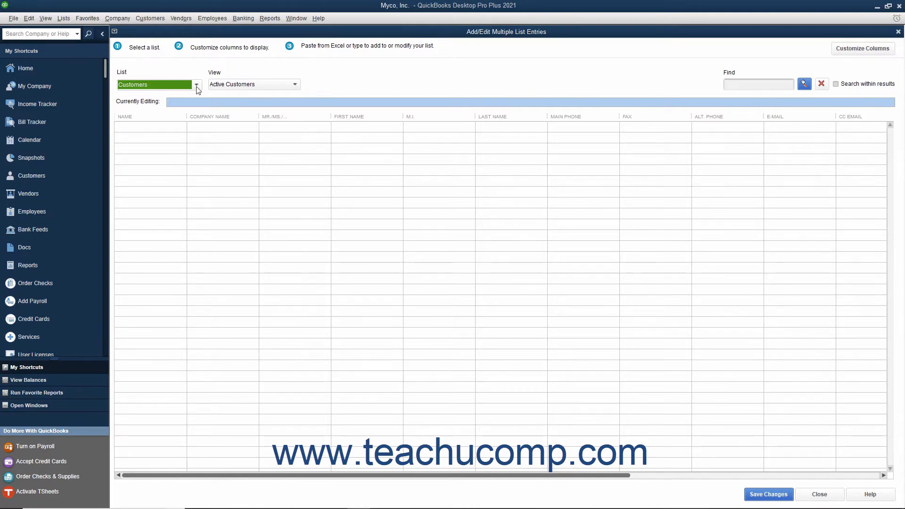
Switch the multiple-entries list selector from Customers to Vendors.
{"action": "left_click", "coordinate": [196, 85]}
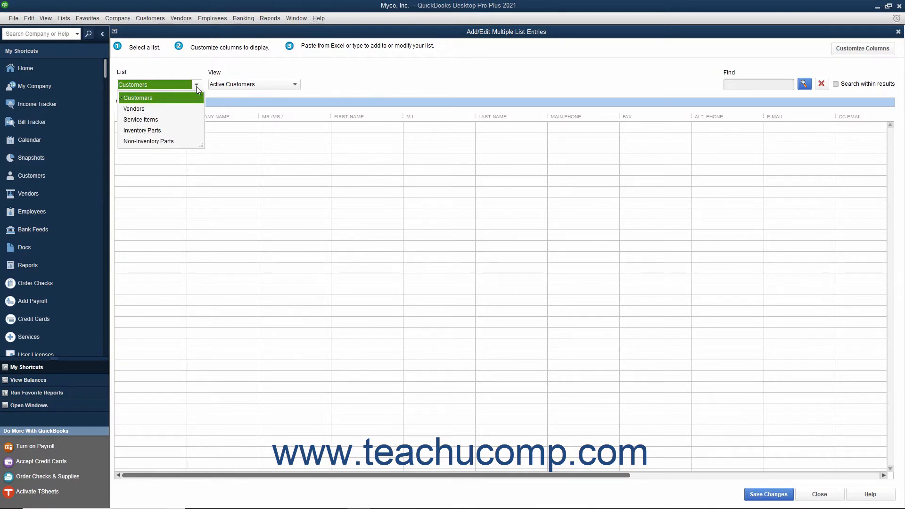
{"action": "mouse_move", "coordinate": [165, 110]}
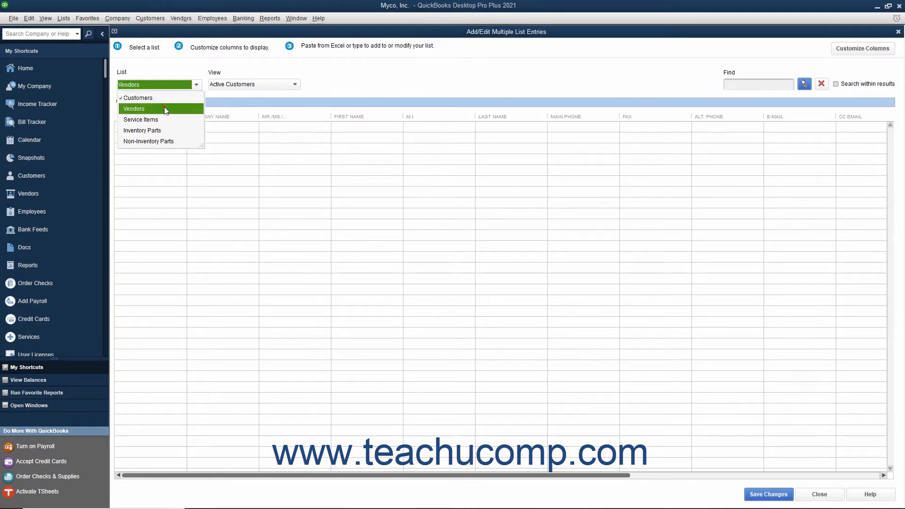
{"action": "left_click", "coordinate": [134, 108]}
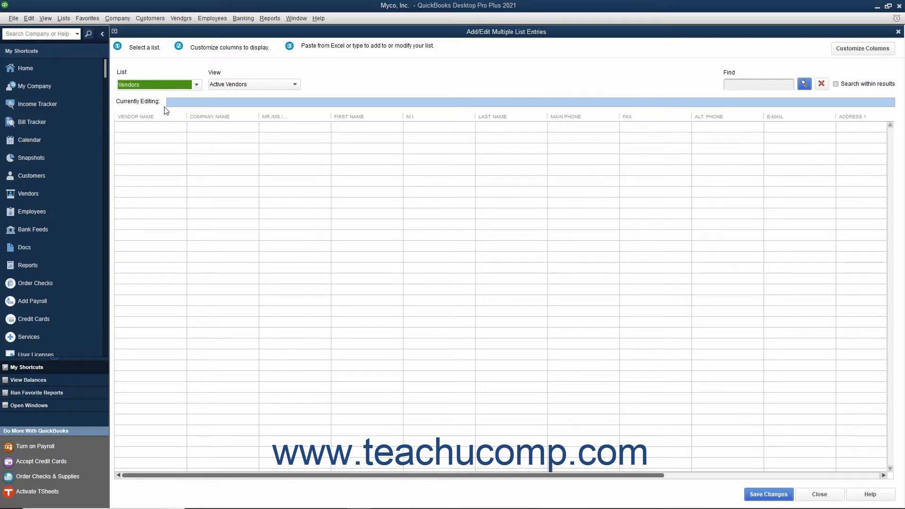
{"action": "mouse_move", "coordinate": [275, 132]}
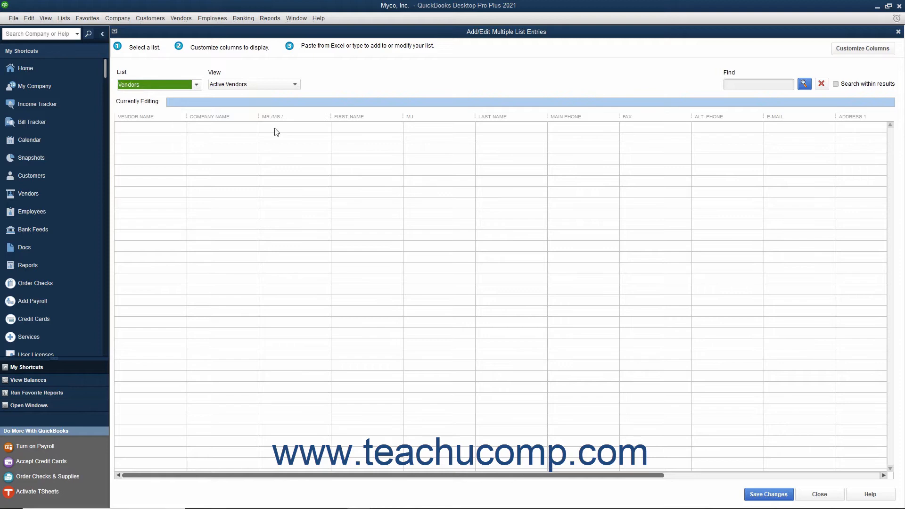
{"action": "mouse_move", "coordinate": [232, 136]}
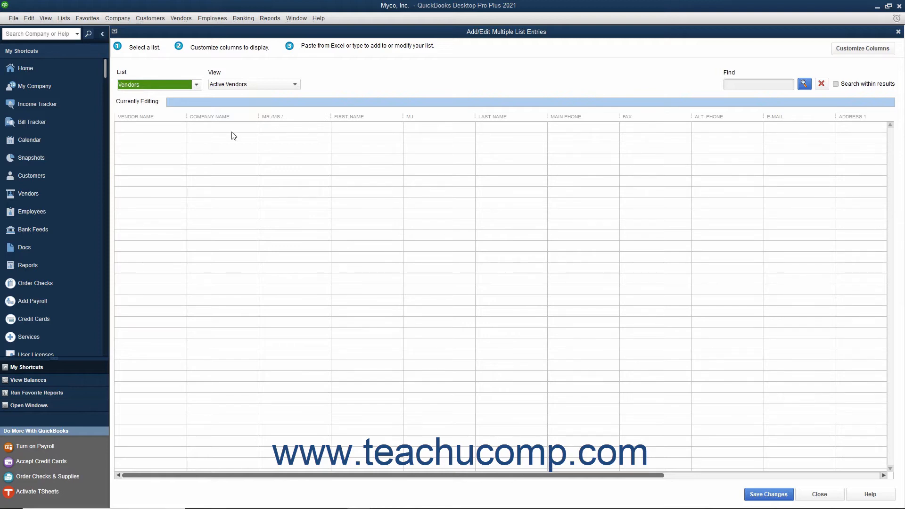
{"action": "mouse_move", "coordinate": [147, 130]}
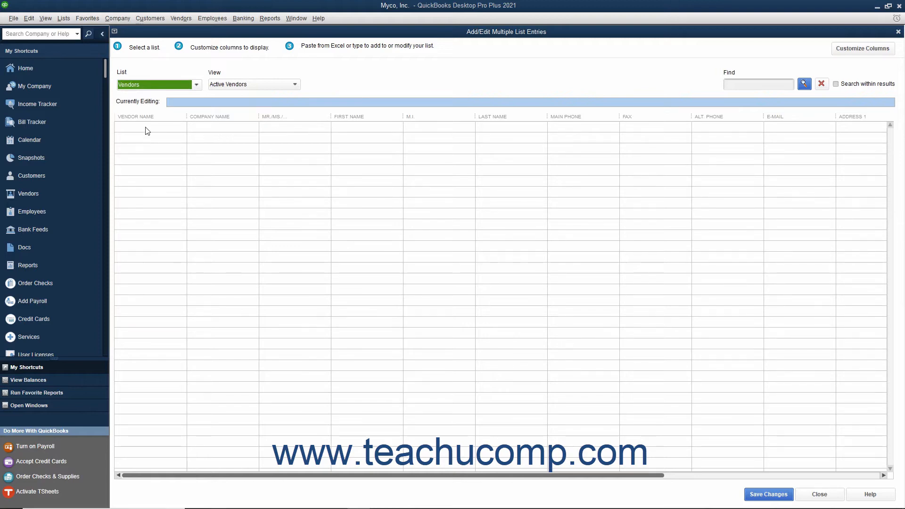
{"action": "mouse_move", "coordinate": [157, 146]}
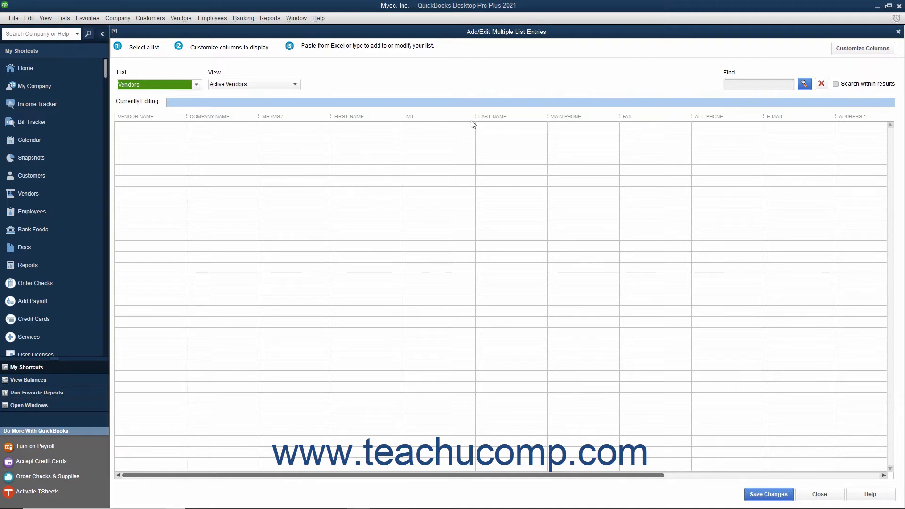
{"action": "mouse_move", "coordinate": [863, 49]}
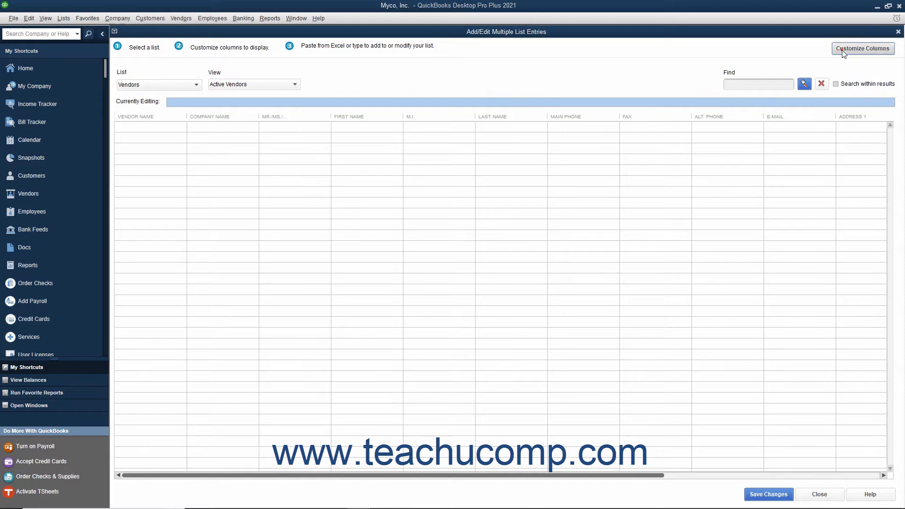
Remove the name, fax, alt. phone and e-mail columns; move Main Phone after Address 2.
{"action": "left_click", "coordinate": [863, 48]}
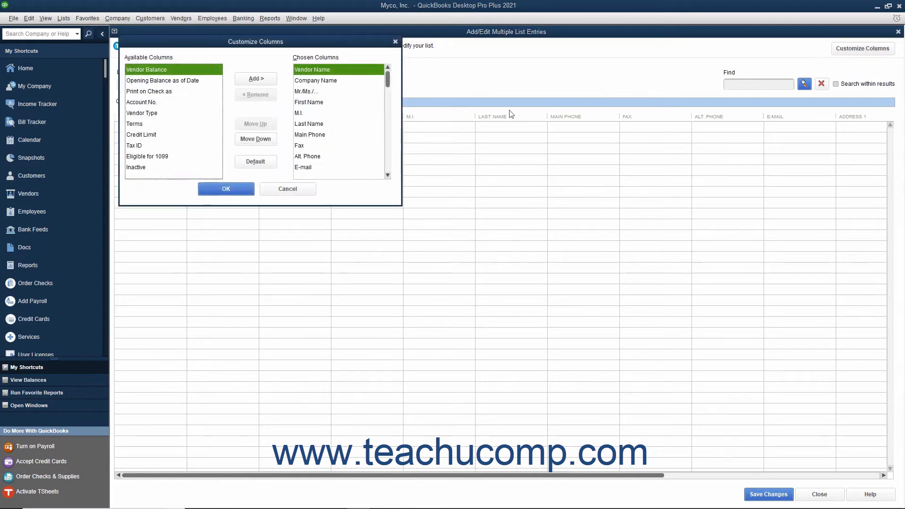
{"action": "mouse_move", "coordinate": [331, 152]}
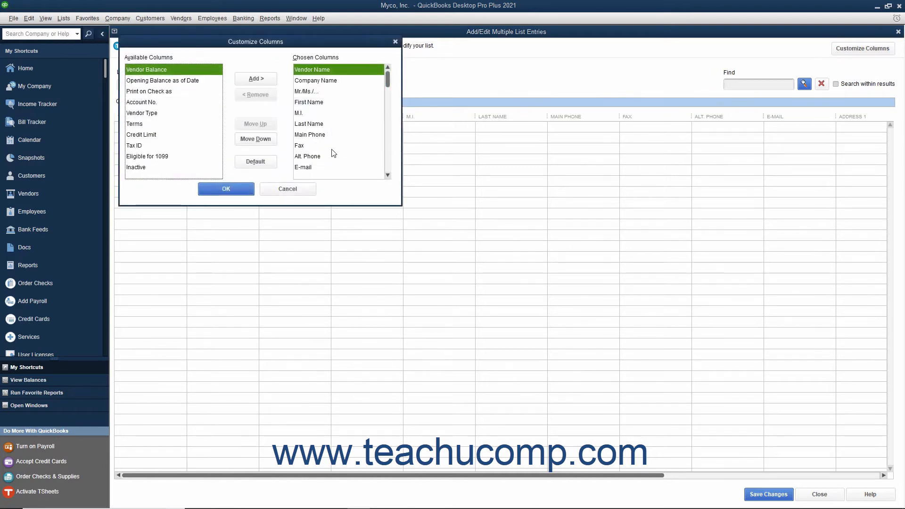
{"action": "mouse_move", "coordinate": [192, 119]}
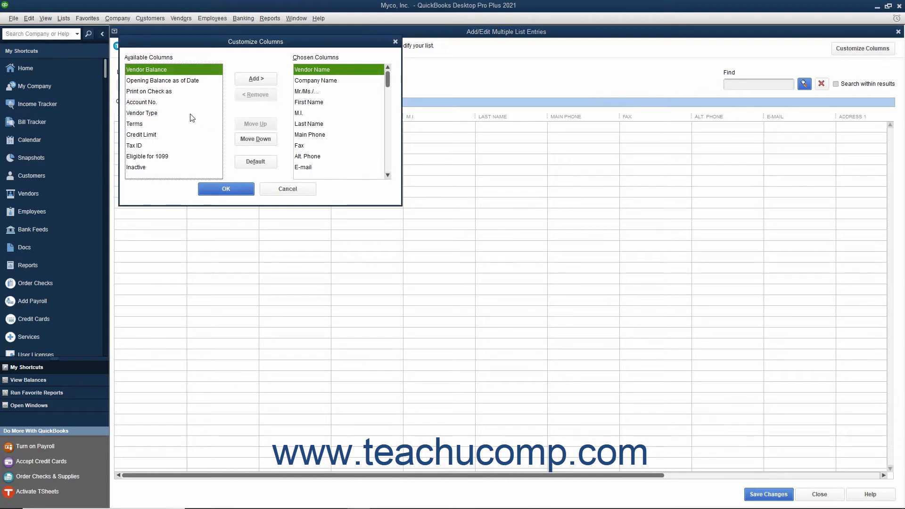
{"action": "left_click", "coordinate": [142, 112]}
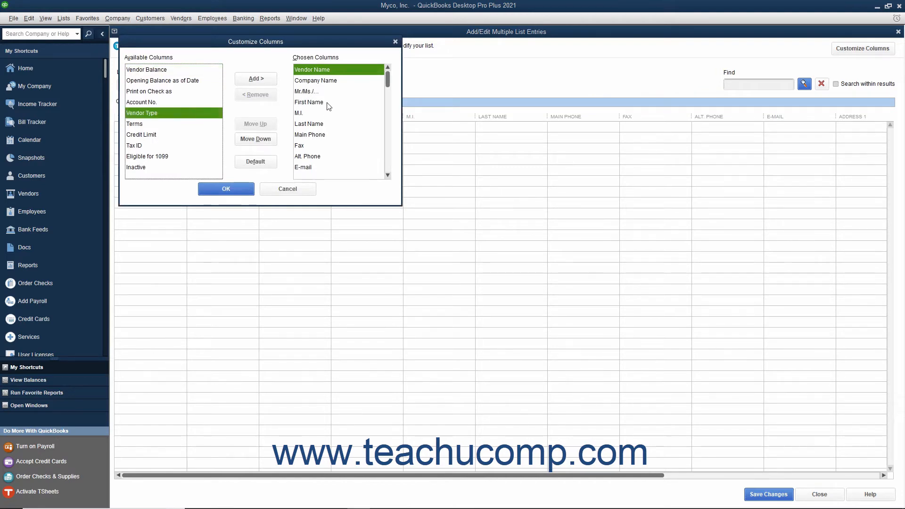
{"action": "left_click", "coordinate": [307, 91]}
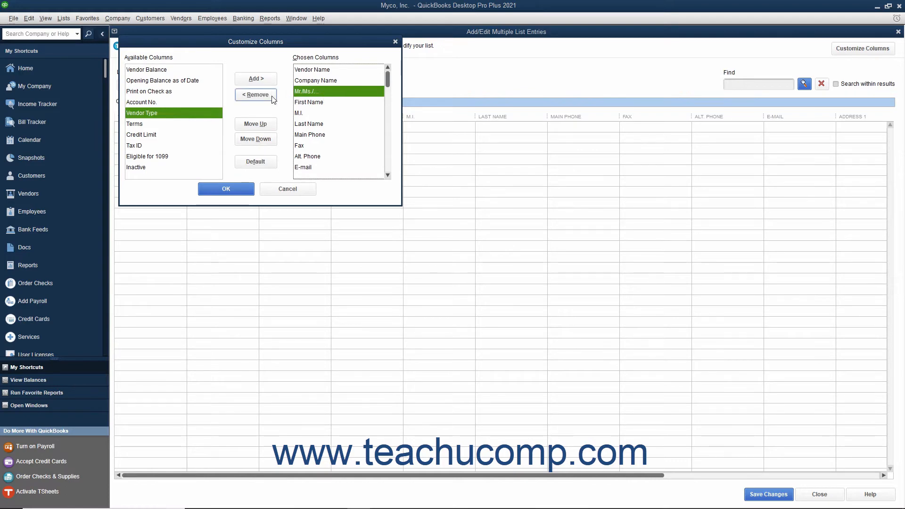
{"action": "left_click", "coordinate": [255, 95]}
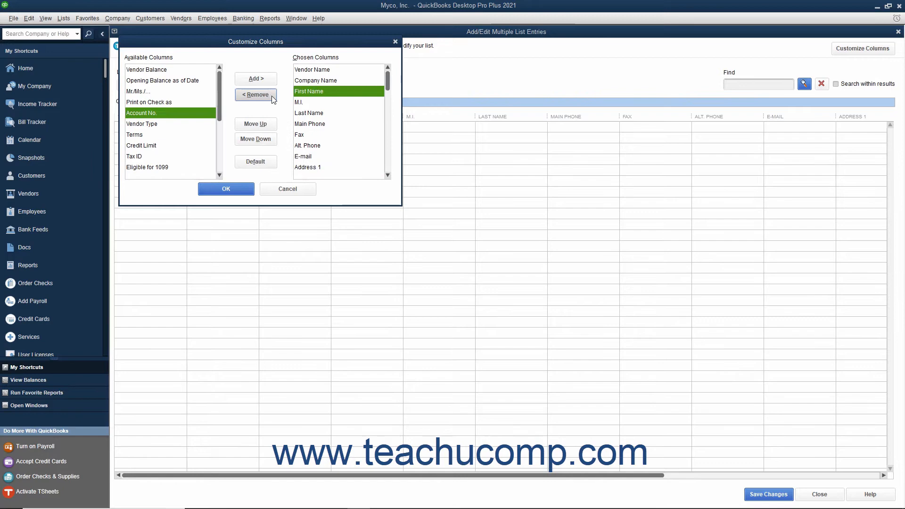
{"action": "left_click", "coordinate": [255, 95]}
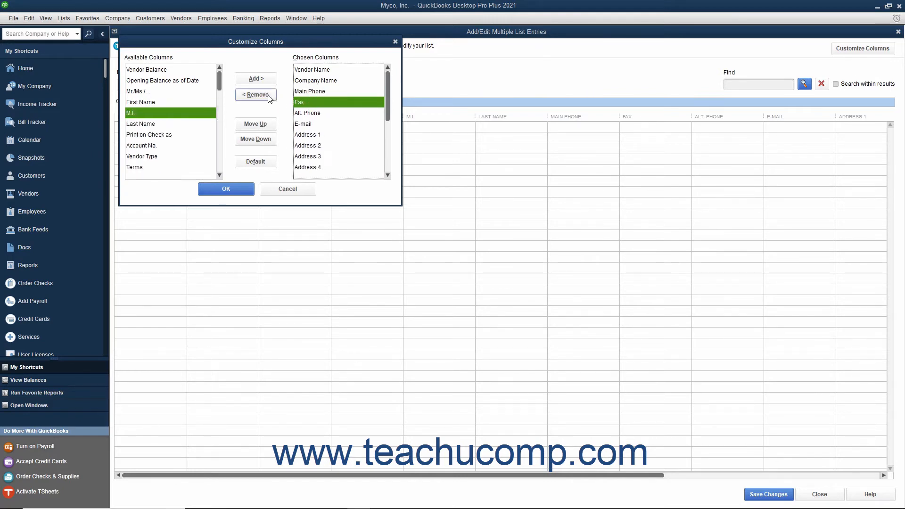
{"action": "left_click", "coordinate": [255, 95]}
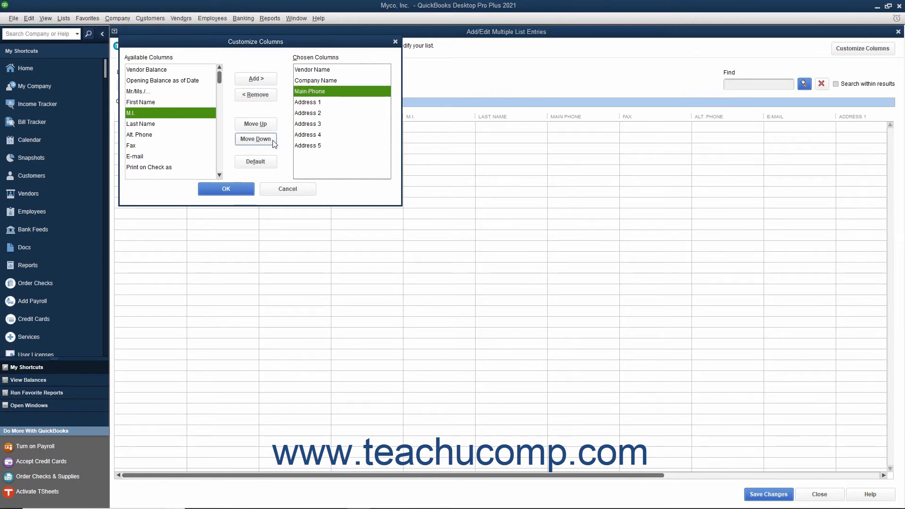
{"action": "left_click", "coordinate": [255, 139]}
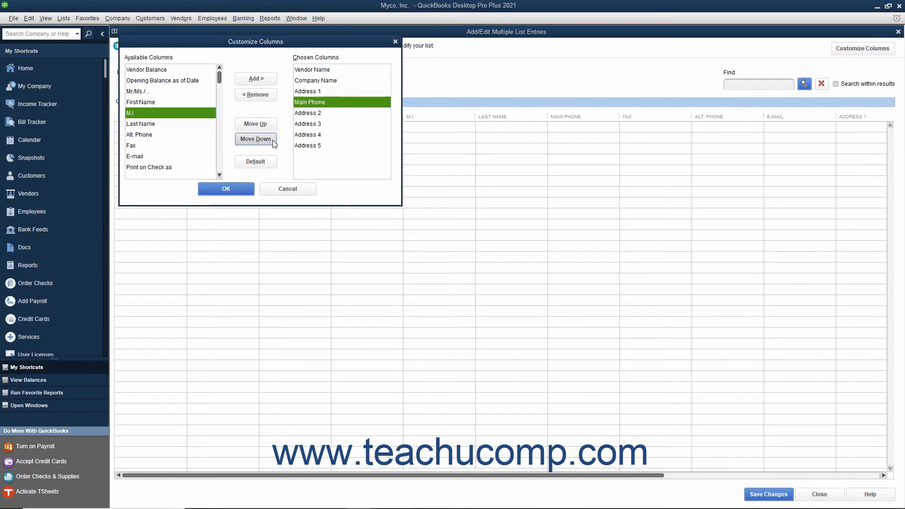
{"action": "left_click", "coordinate": [255, 138]}
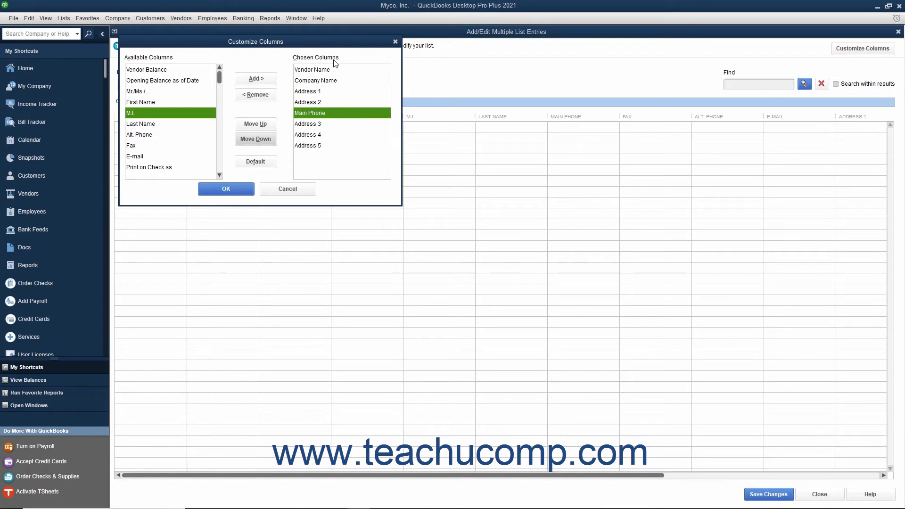
{"action": "mouse_move", "coordinate": [329, 113]}
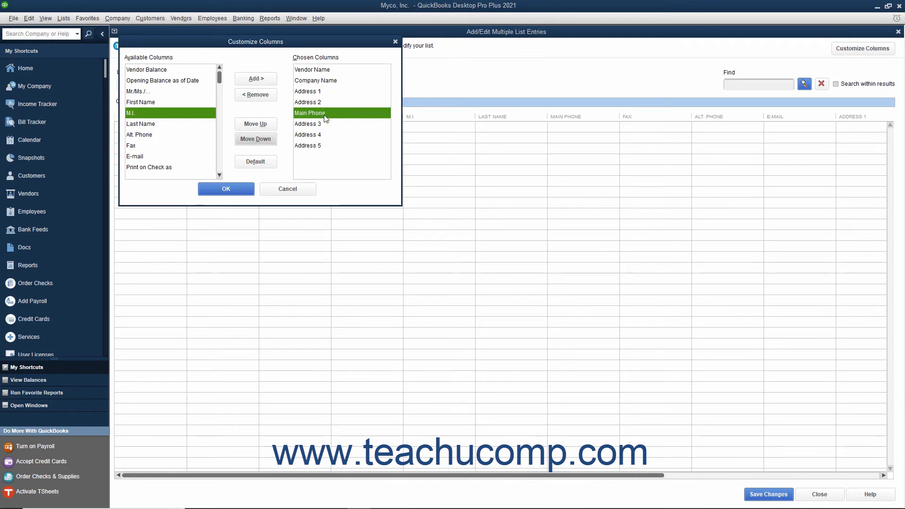
{"action": "left_click", "coordinate": [226, 188]}
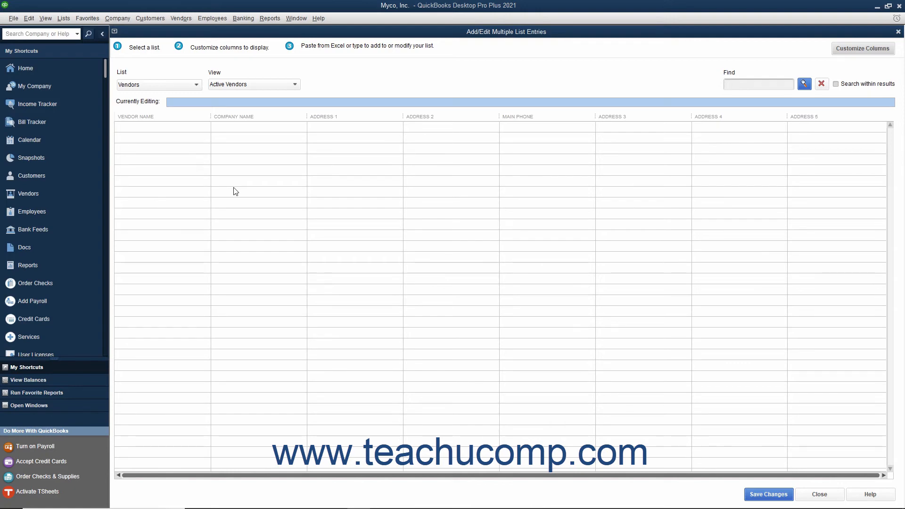
{"action": "mouse_move", "coordinate": [182, 129]}
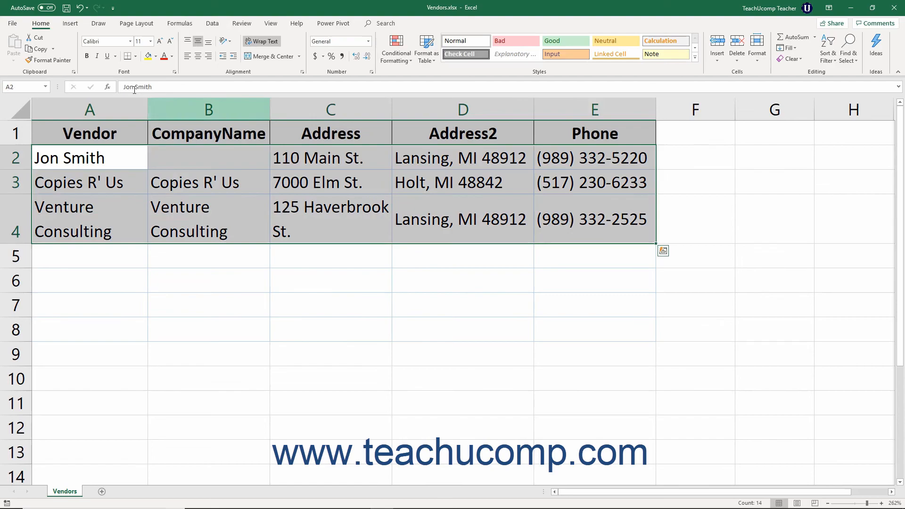
Copy the vendor rows A2:E4 from the Excel Vendors sheet.
{"action": "left_click", "coordinate": [36, 49]}
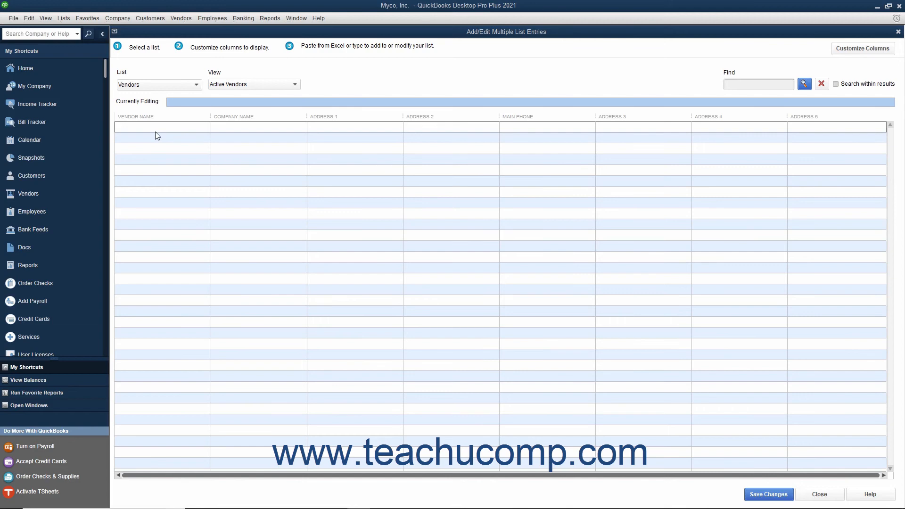
Paste the three Excel vendors, including Jon Smith, starting at the first Vendor Name cell.
{"action": "left_click", "coordinate": [162, 116]}
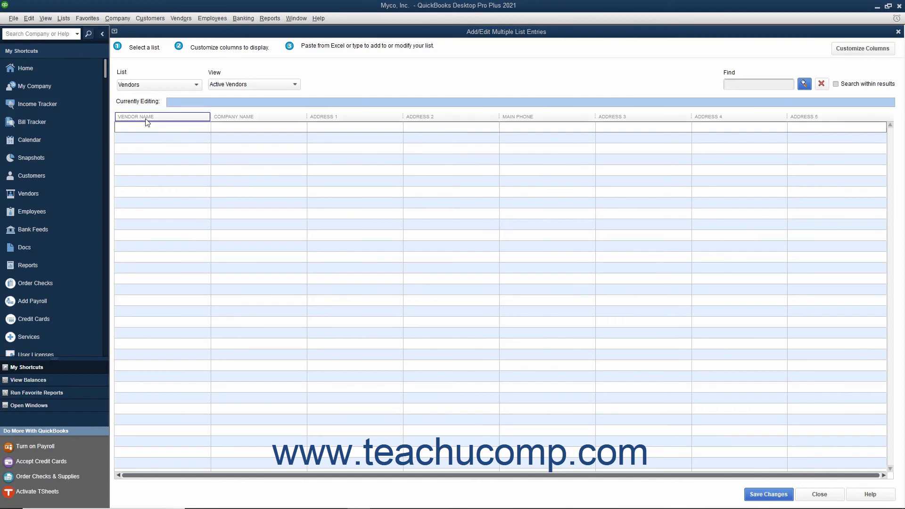
{"action": "type", "text": "Jon Smith"}
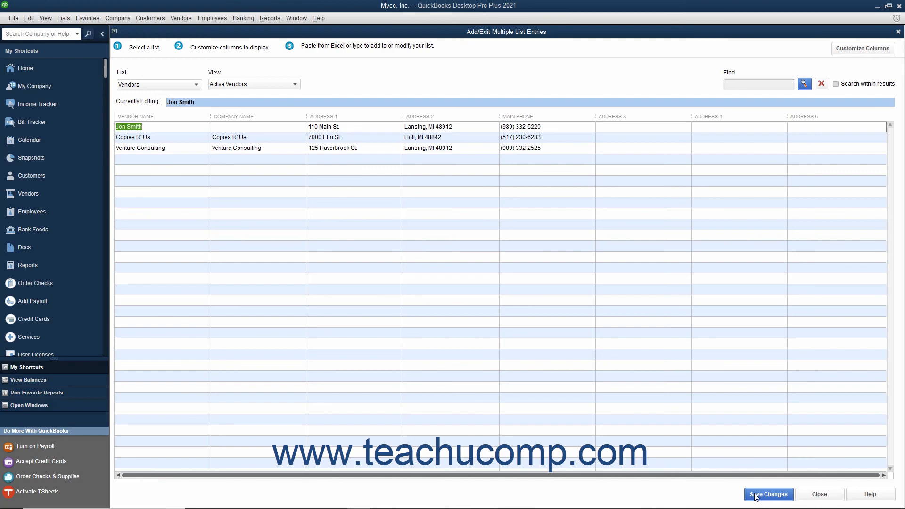
Save the three vendors, close the entries window, and open the Vendor Center.
{"action": "left_click", "coordinate": [769, 495]}
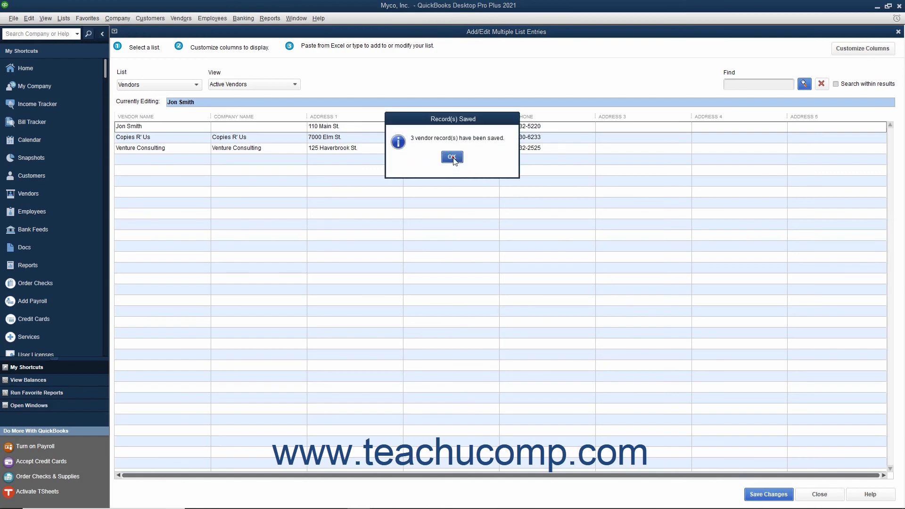
{"action": "left_click", "coordinate": [452, 157]}
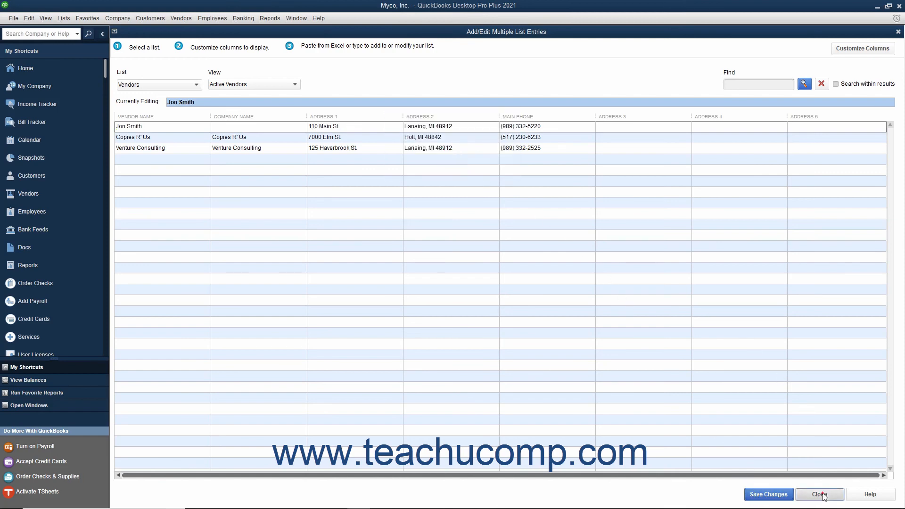
{"action": "left_click", "coordinate": [819, 495]}
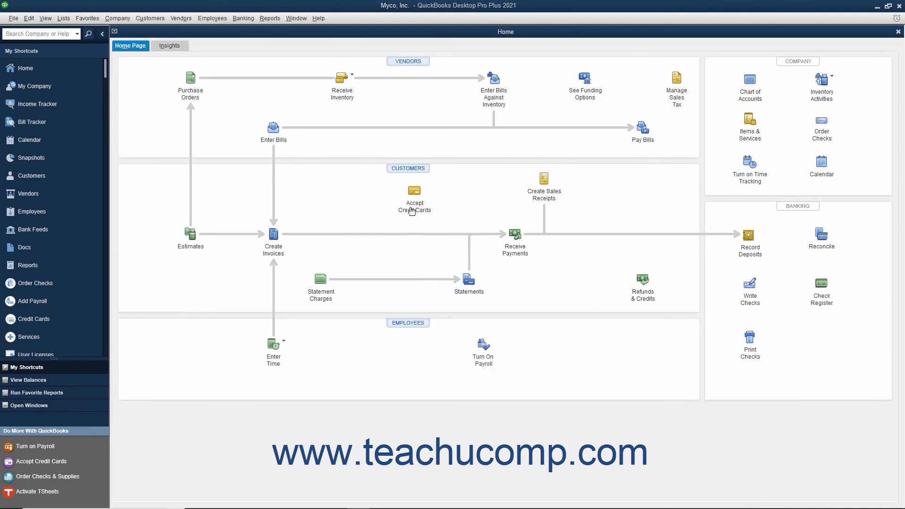
{"action": "left_click", "coordinate": [29, 193]}
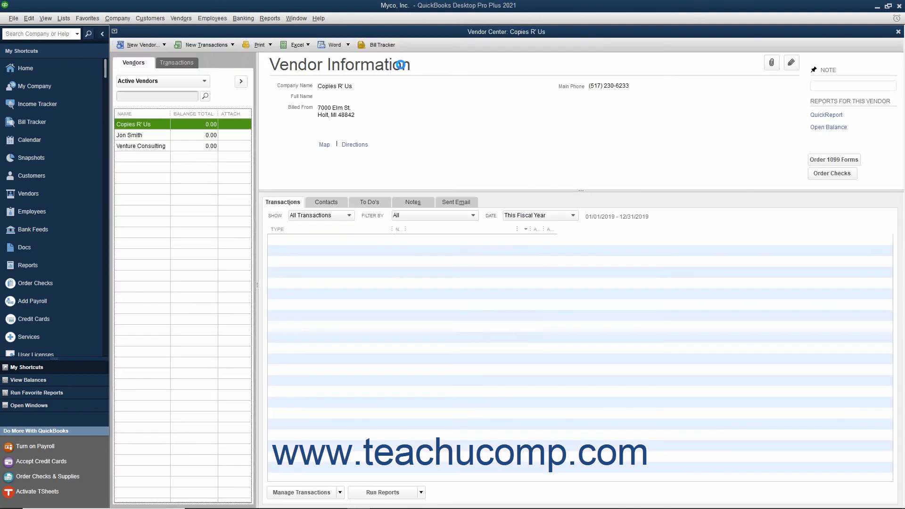